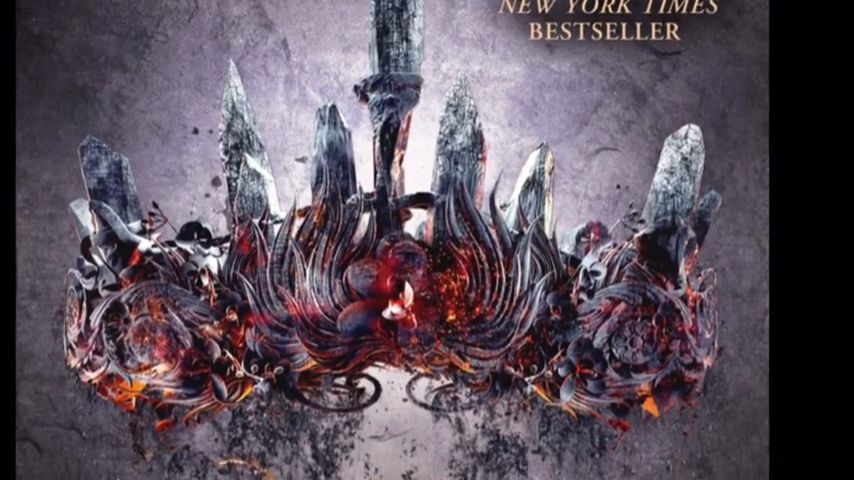
scroll(down, 3)
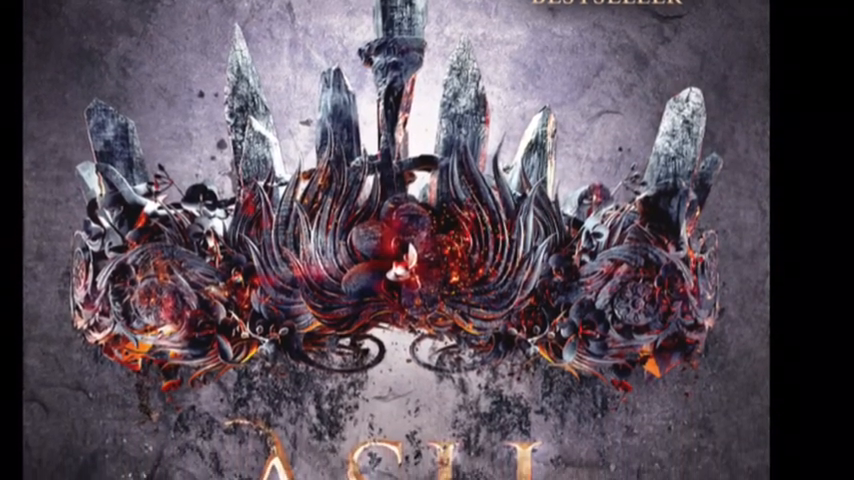